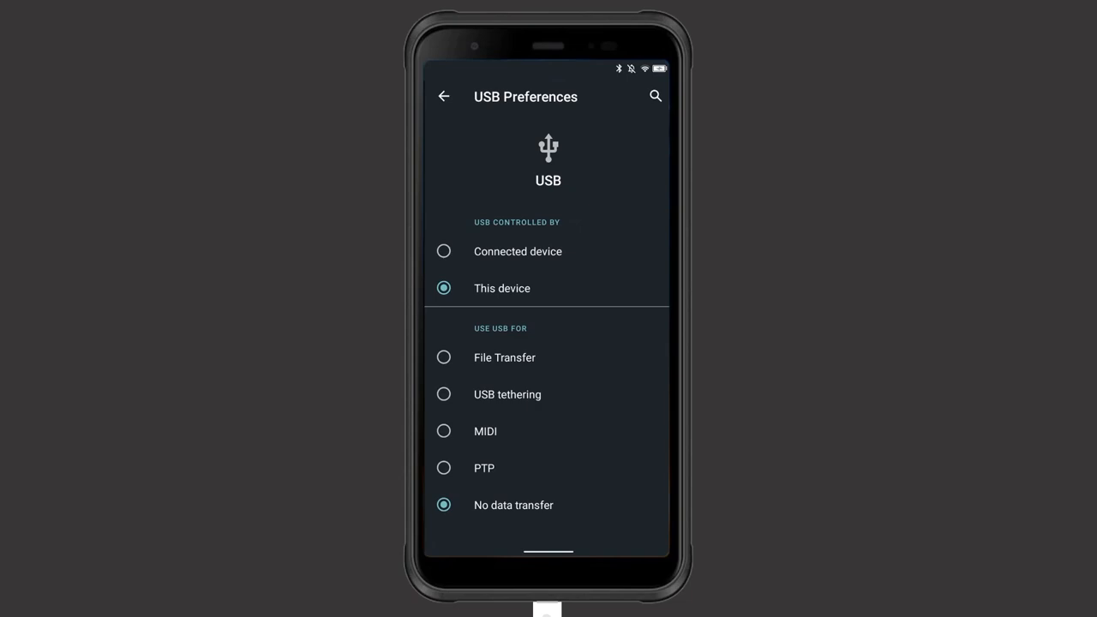
- Select File Transfer under Use USB for in the phone's USB Preferences
left_click(443, 358)
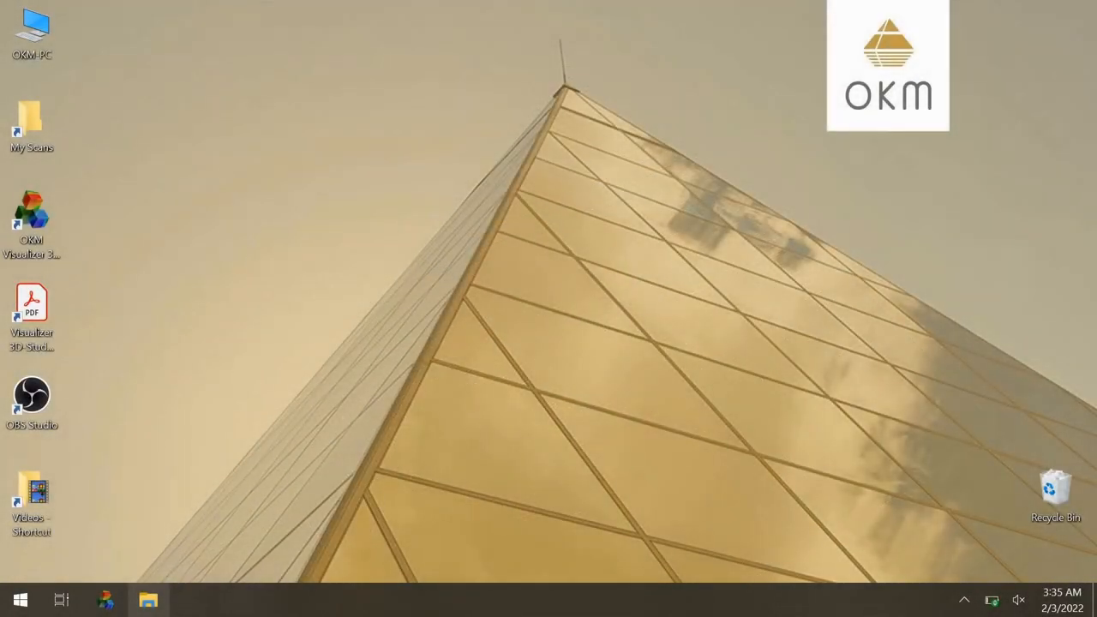
- Browse BV6300 Internal shared storage to Documents > OKM > FusionLight in File Explorer
left_click(148, 599)
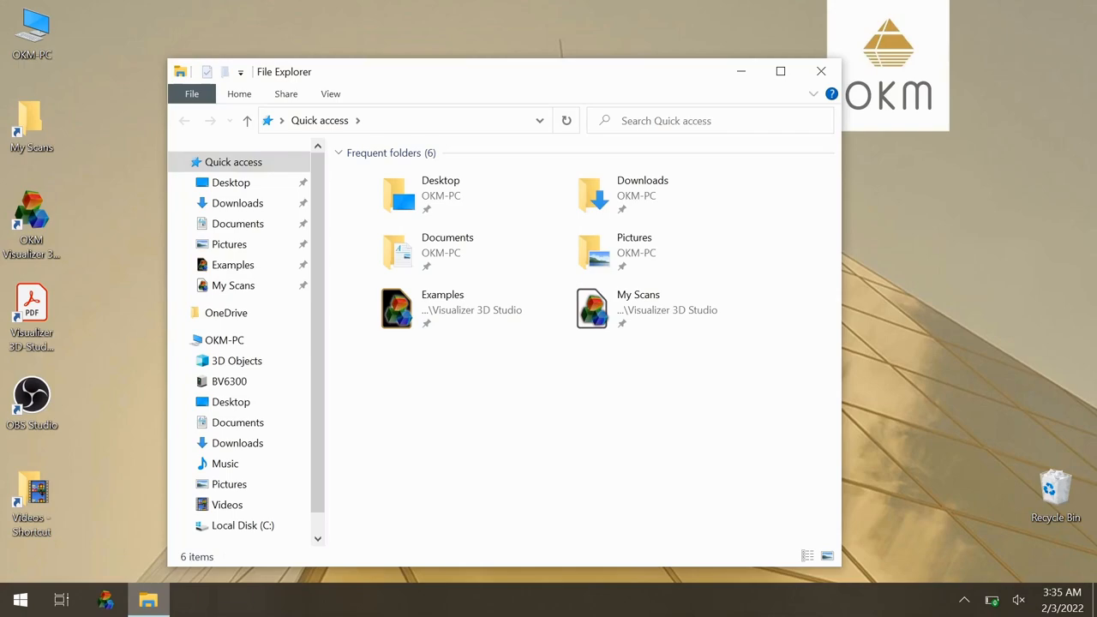
left_click(229, 382)
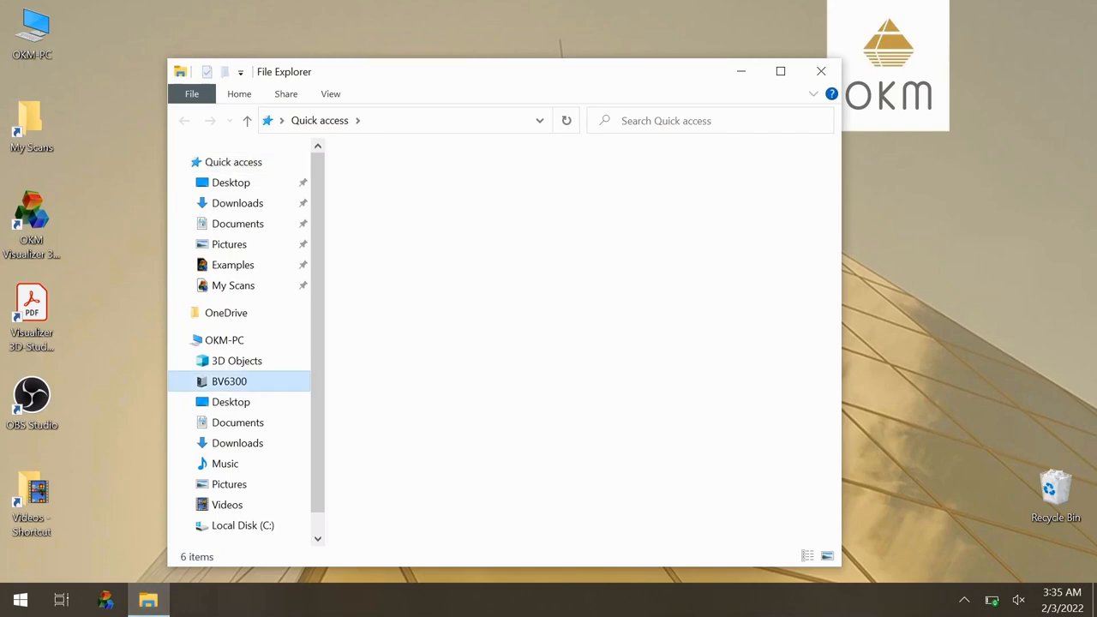
double_click(229, 382)
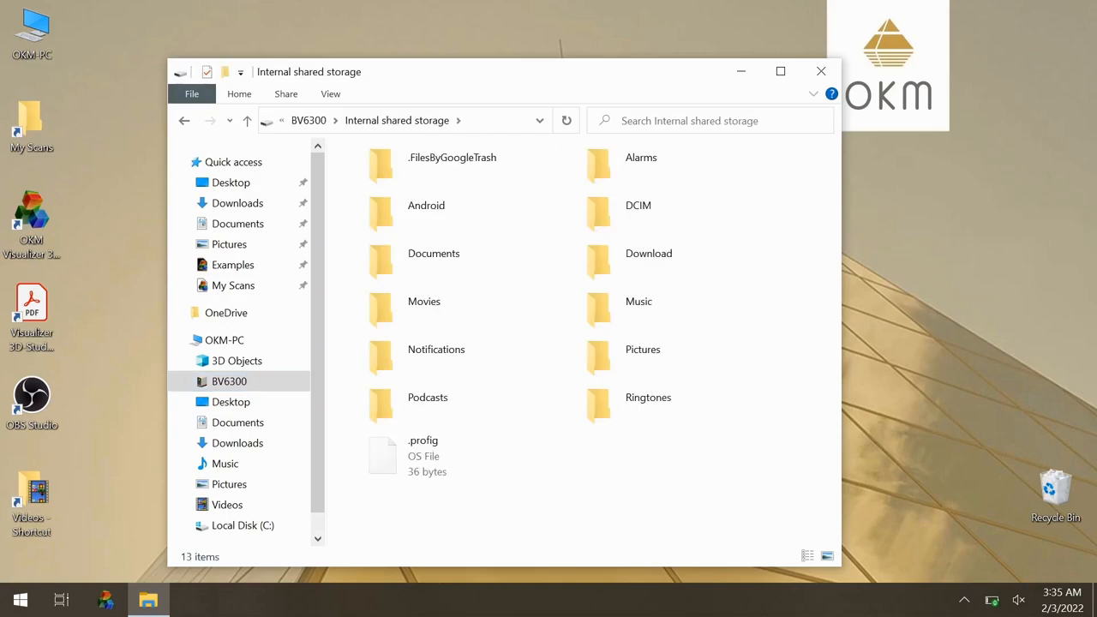
left_click(433, 253)
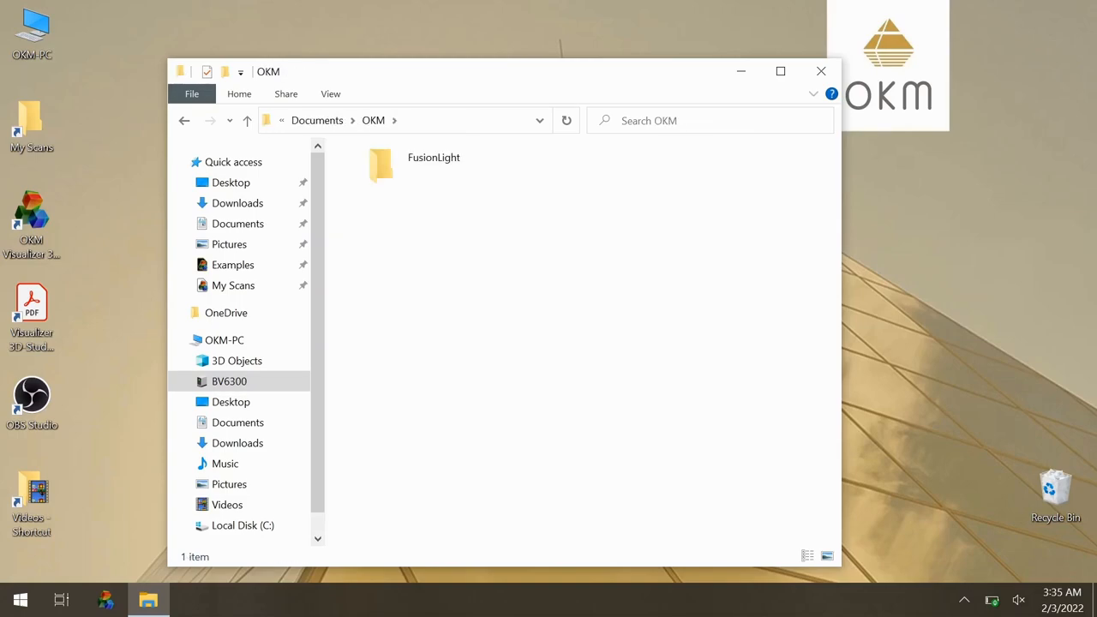
double_click(380, 165)
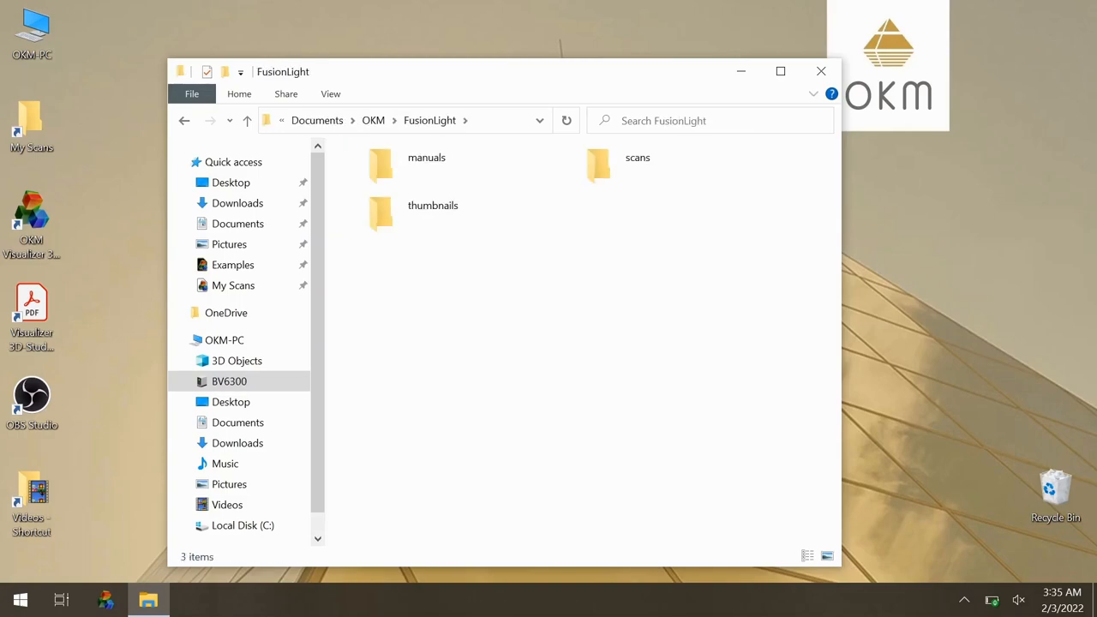